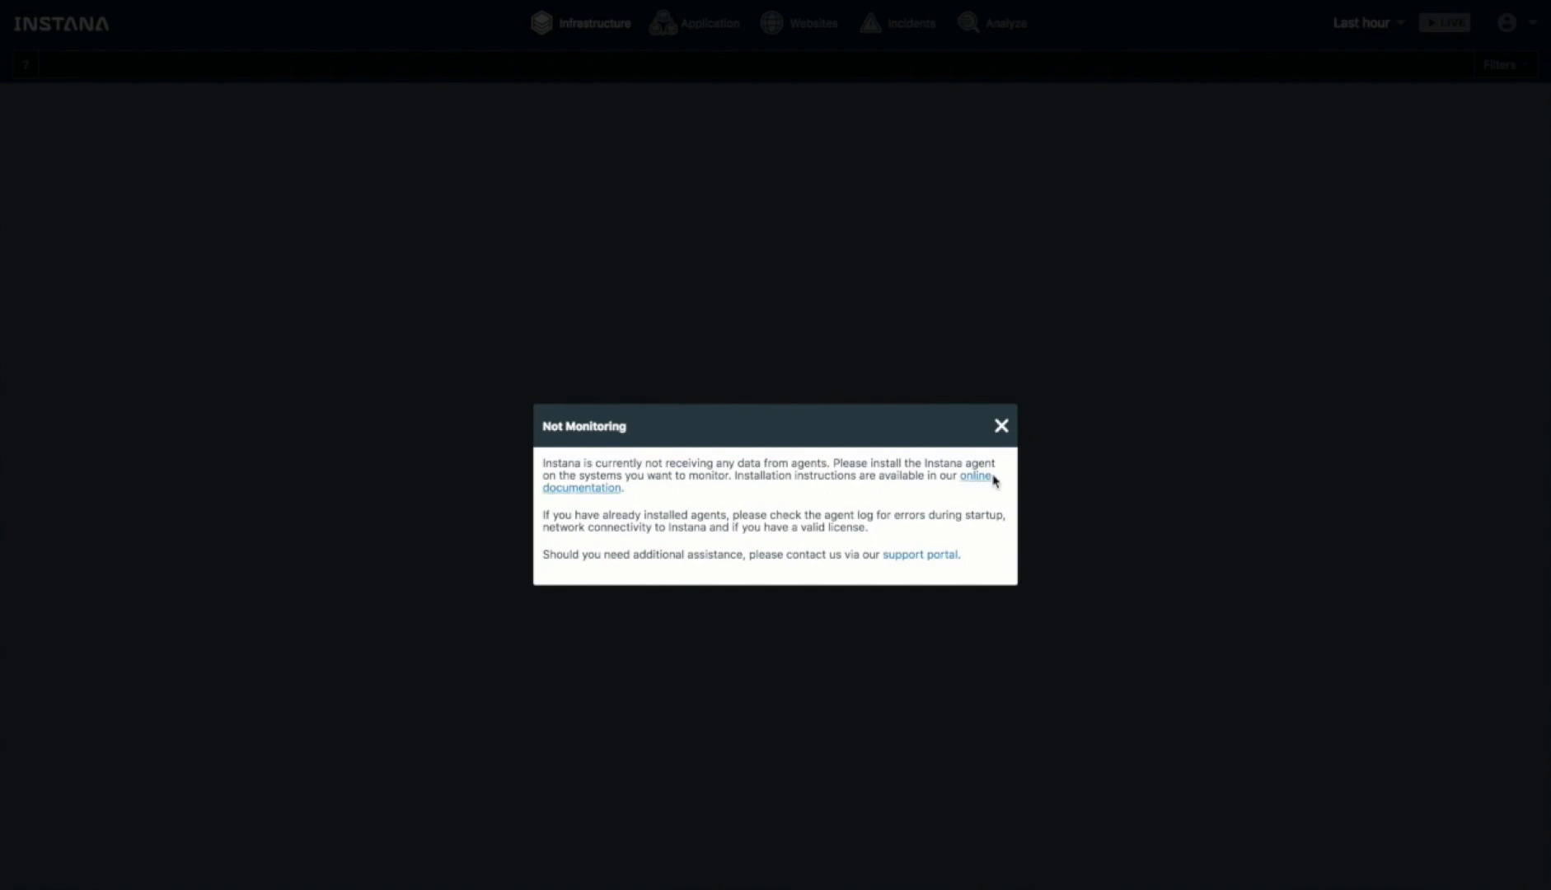
Dismiss the Not Monitoring notice and bring up the account menu from the profile icon
{"action": "left_click", "coordinate": [1000, 425]}
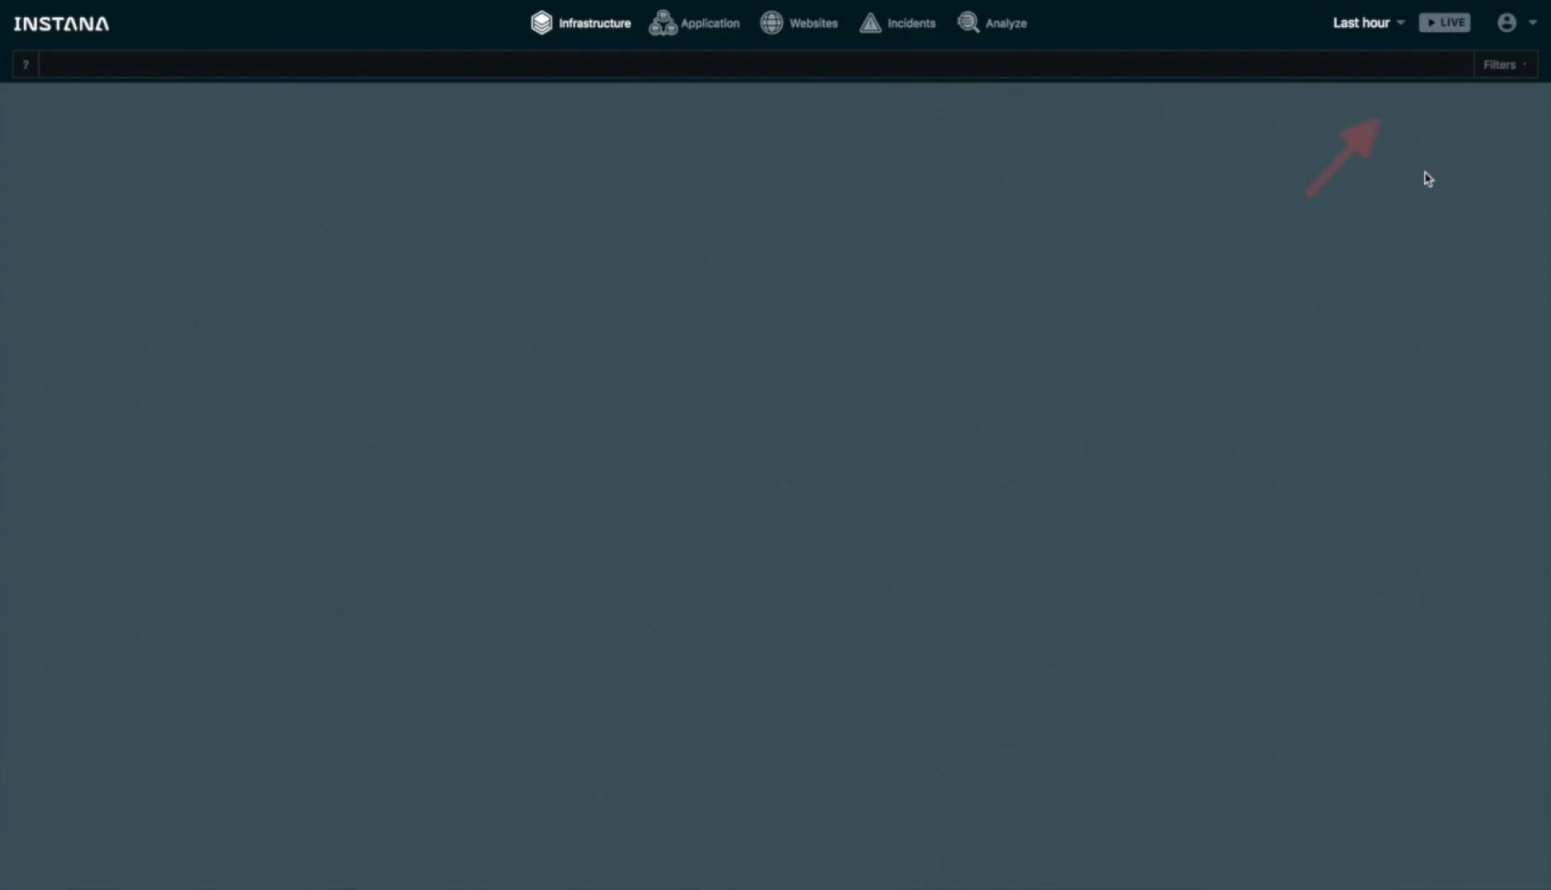
{"action": "left_click", "coordinate": [1507, 23]}
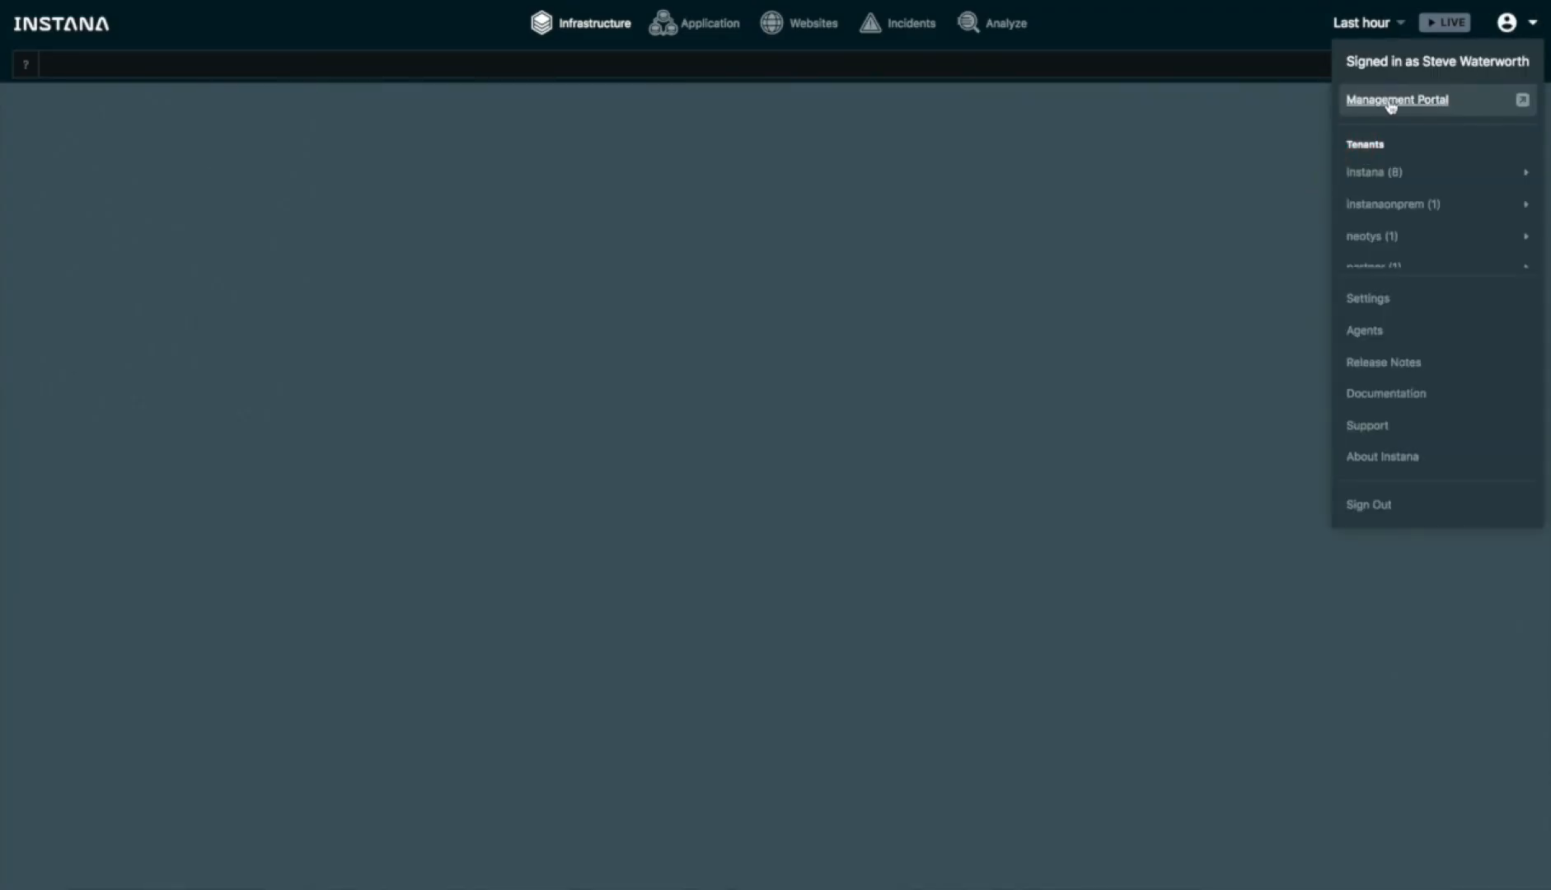
Go to the Management Portal from the account menu to reach its welcome page
{"action": "left_click", "coordinate": [1395, 99]}
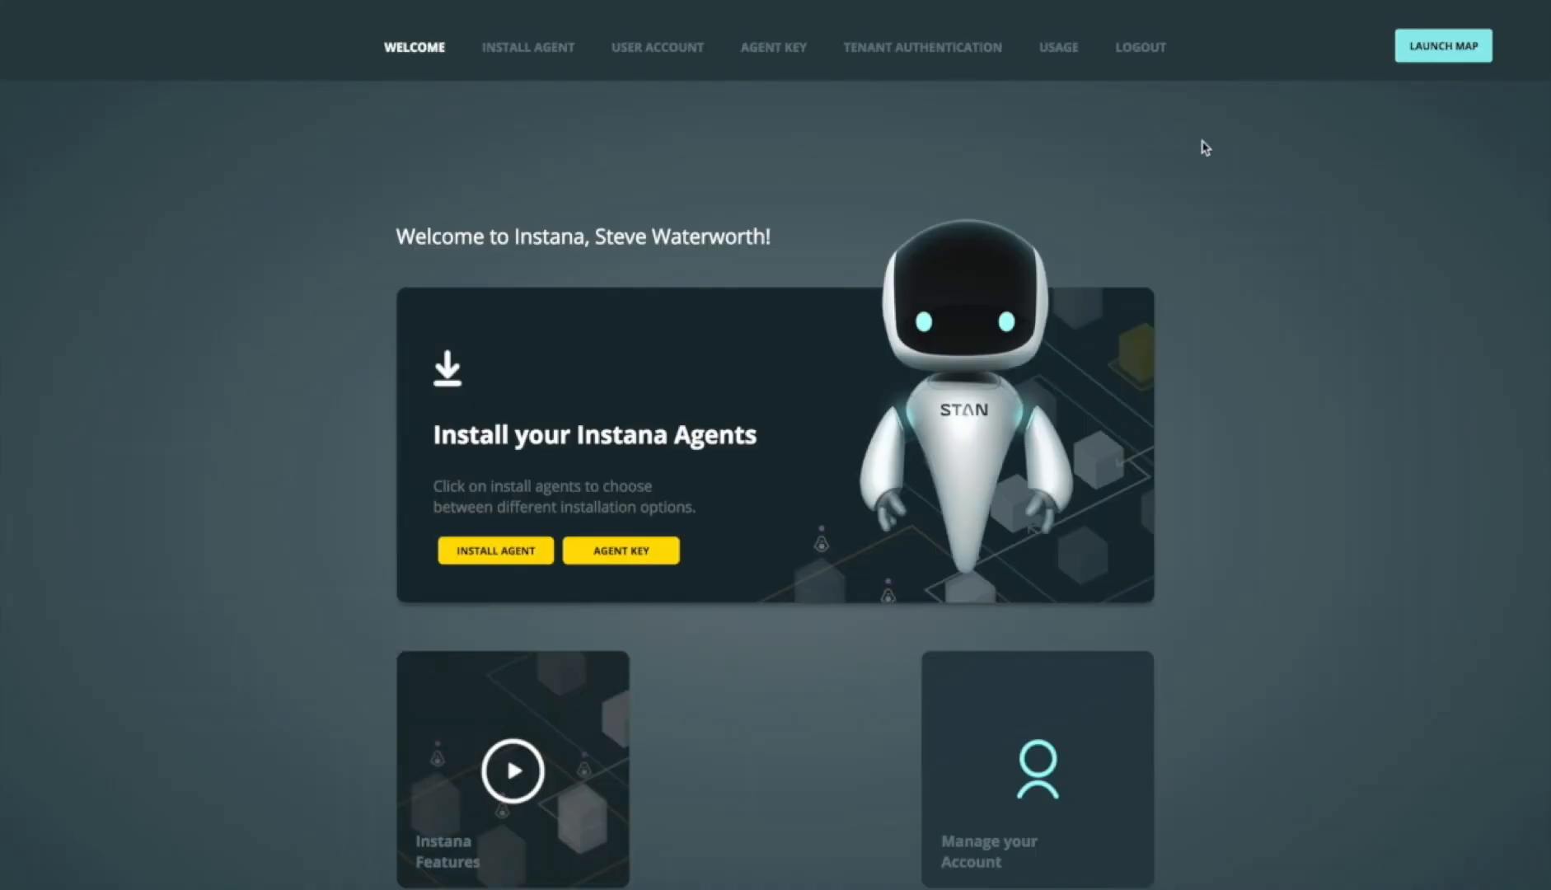
{"action": "mouse_move", "coordinate": [756, 517]}
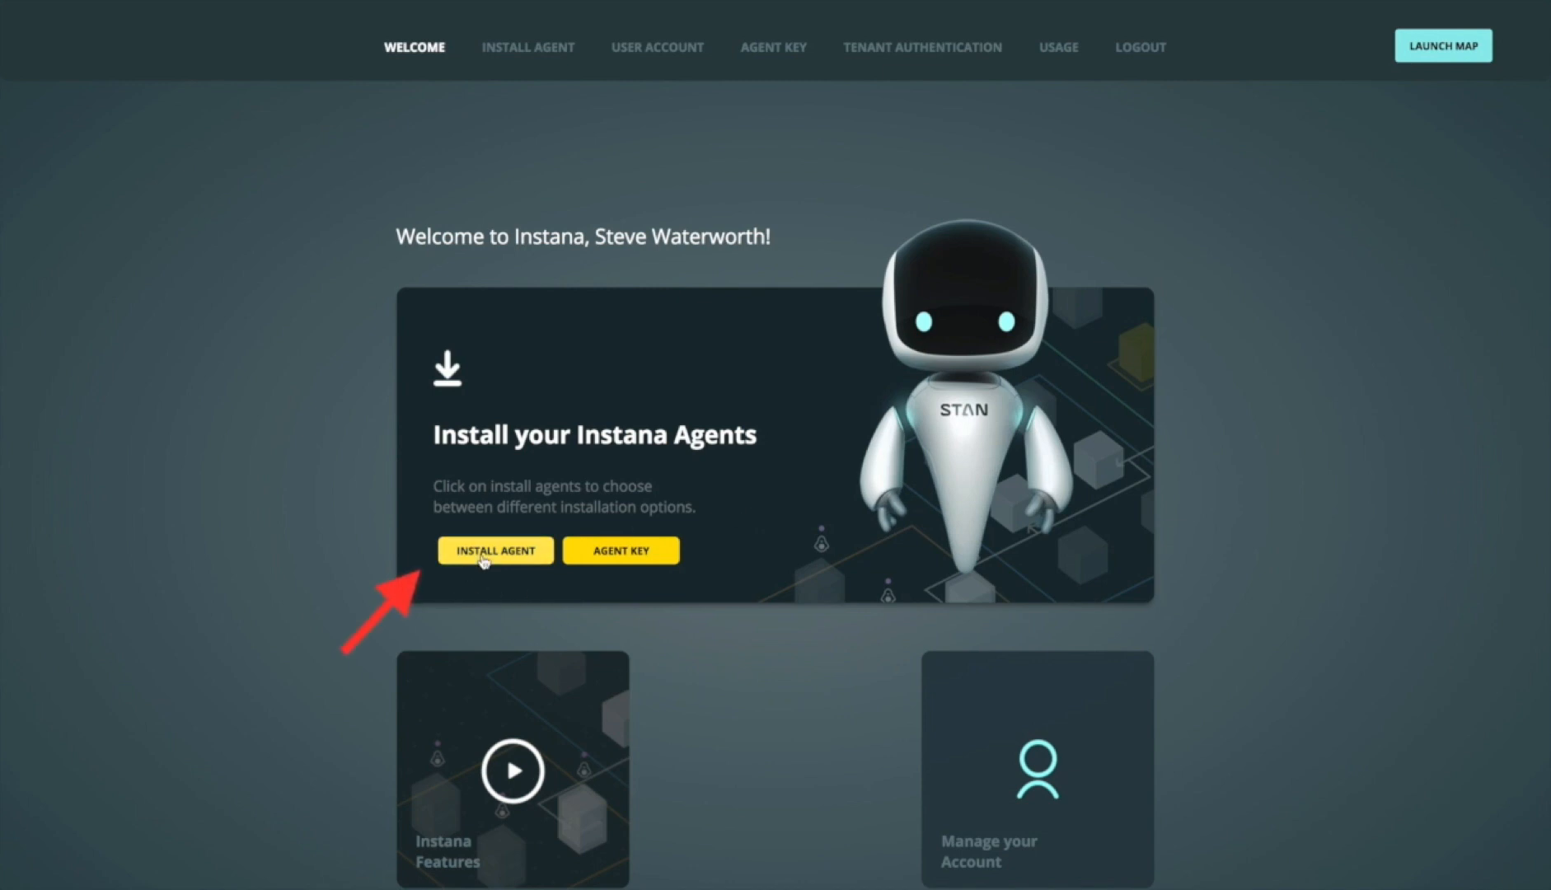
Go to Install Agent and copy the Docker-based agent install command
{"action": "left_click", "coordinate": [495, 550]}
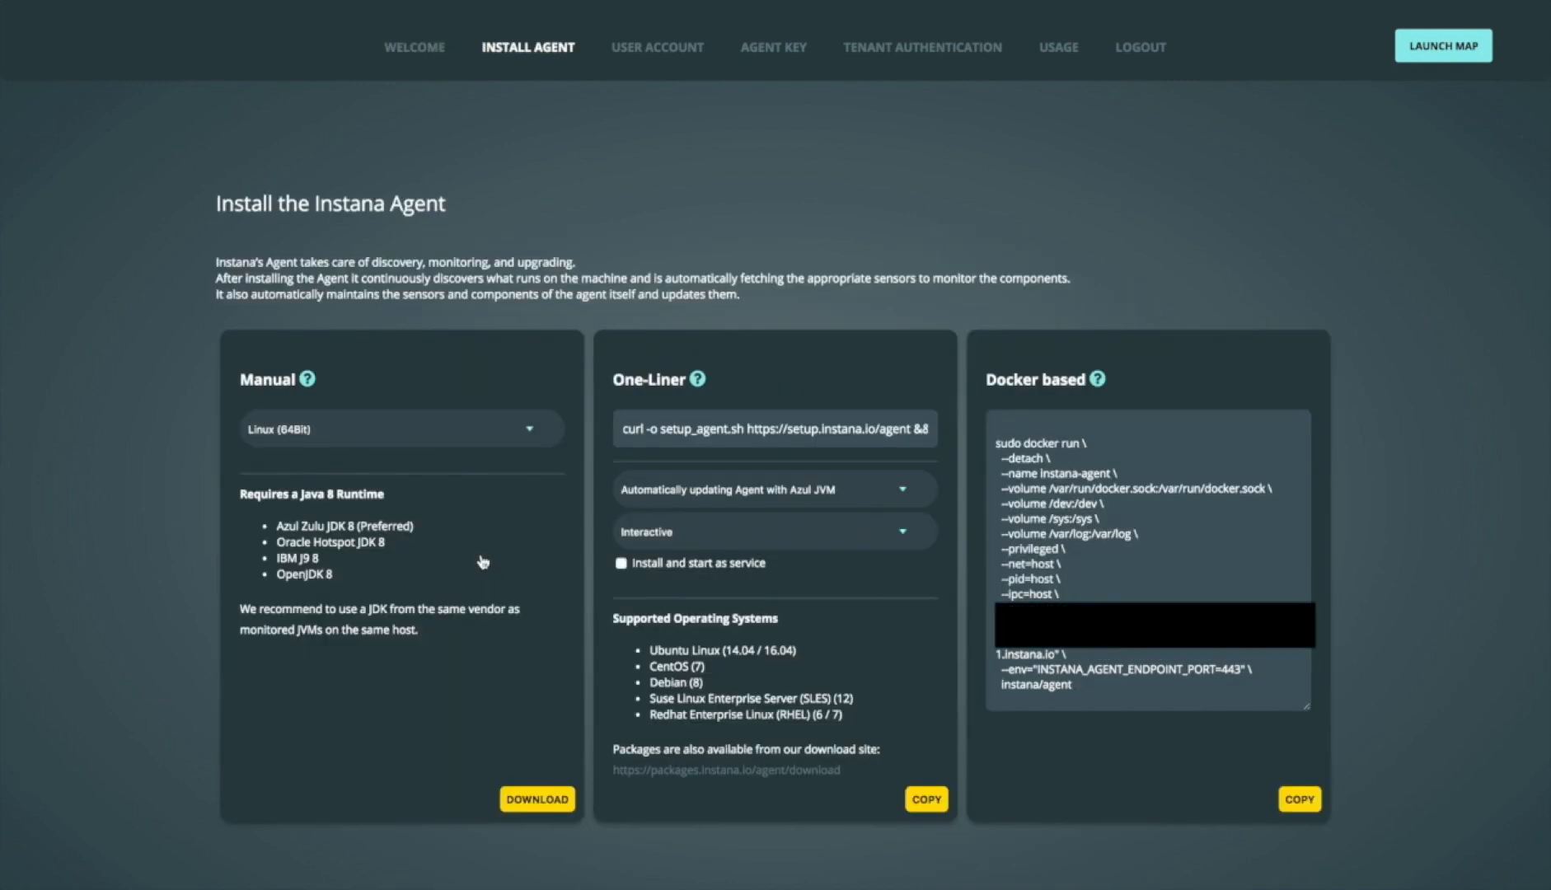
{"action": "mouse_move", "coordinate": [704, 643]}
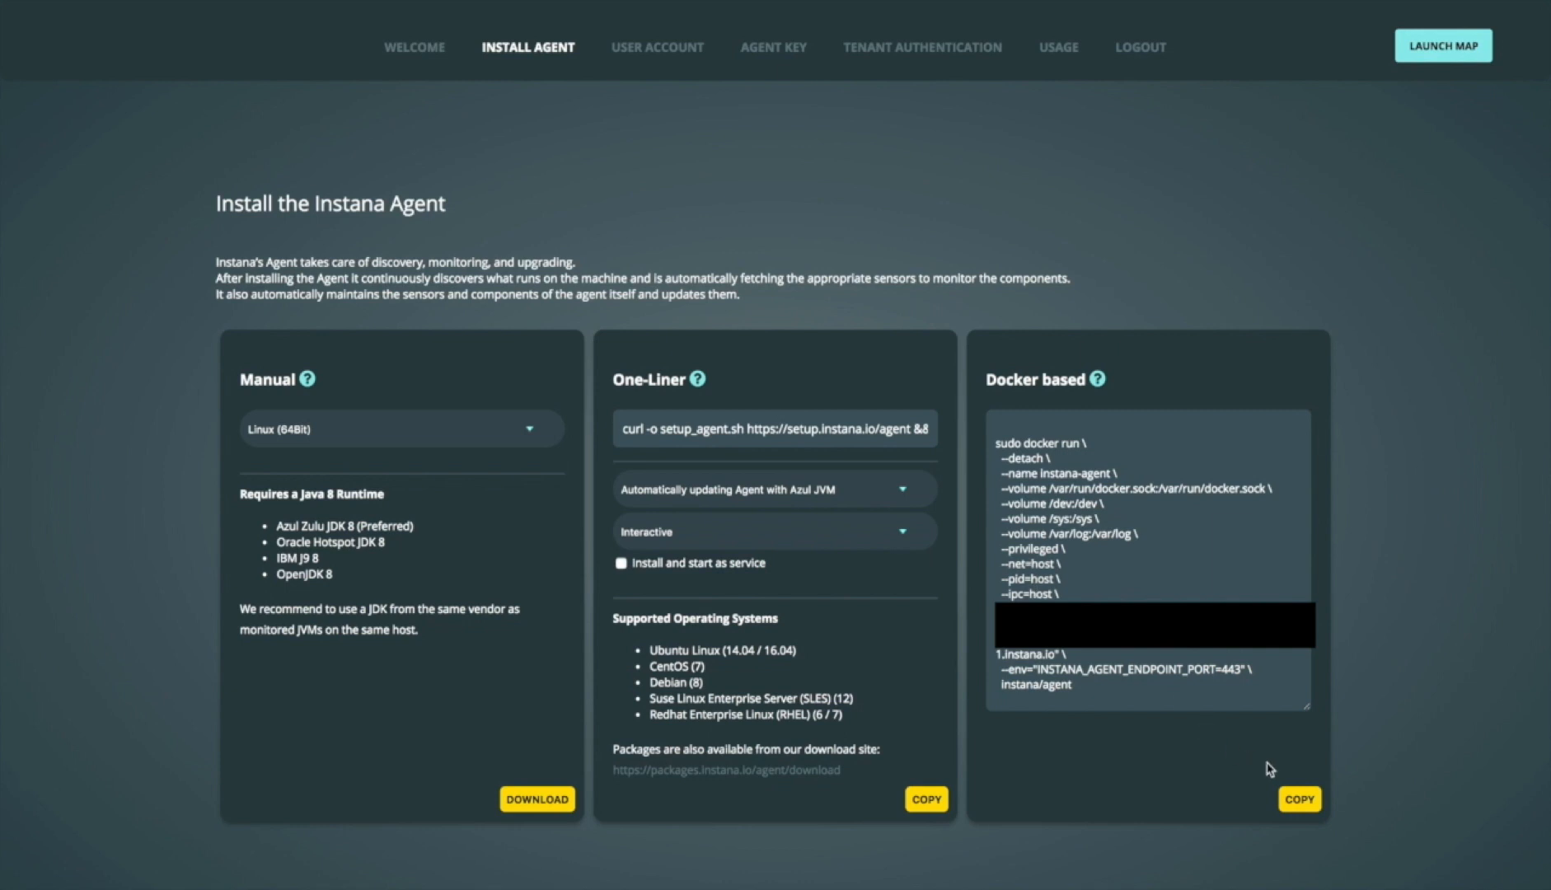
{"action": "left_click", "coordinate": [1297, 800]}
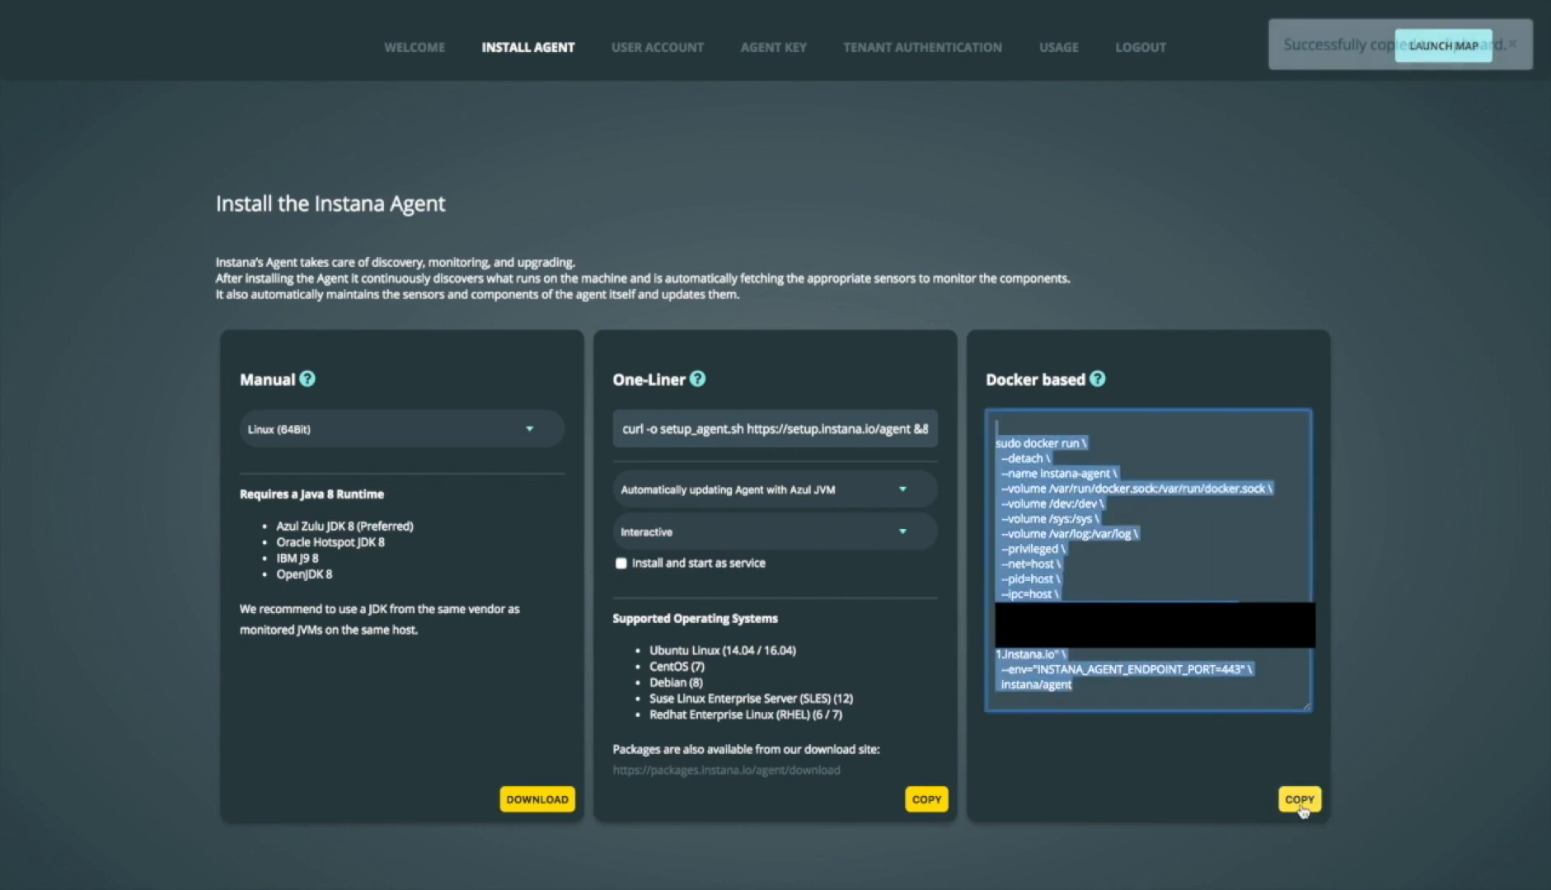
{"action": "left_click", "coordinate": [1297, 798]}
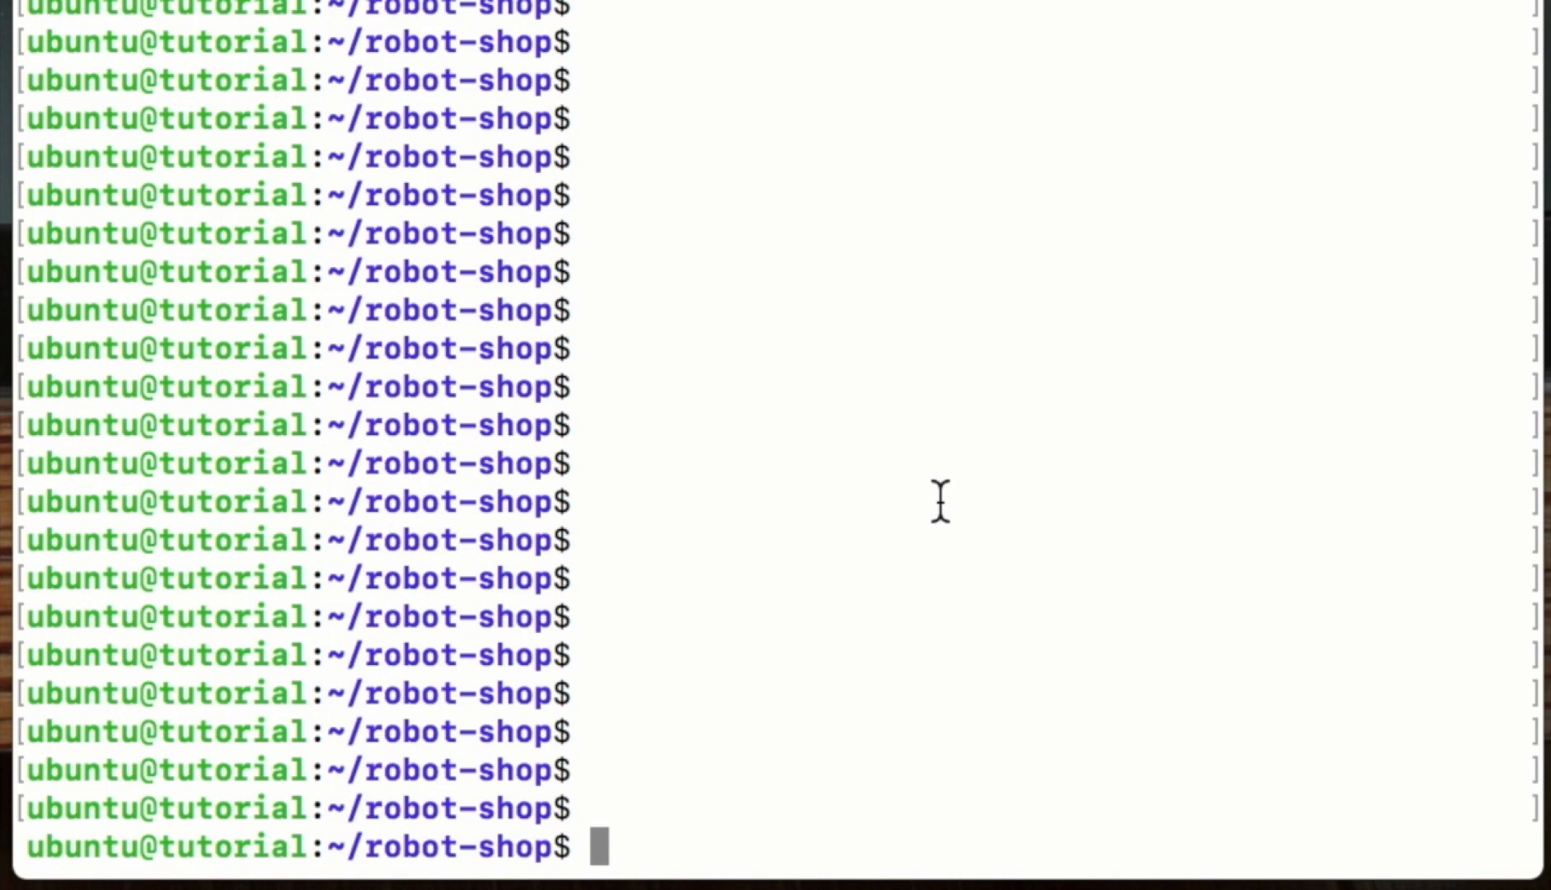
Run the sudo docker run command for the Instana agent so the image starts downloading
{"action": "type", "text": "do docker run \\"}
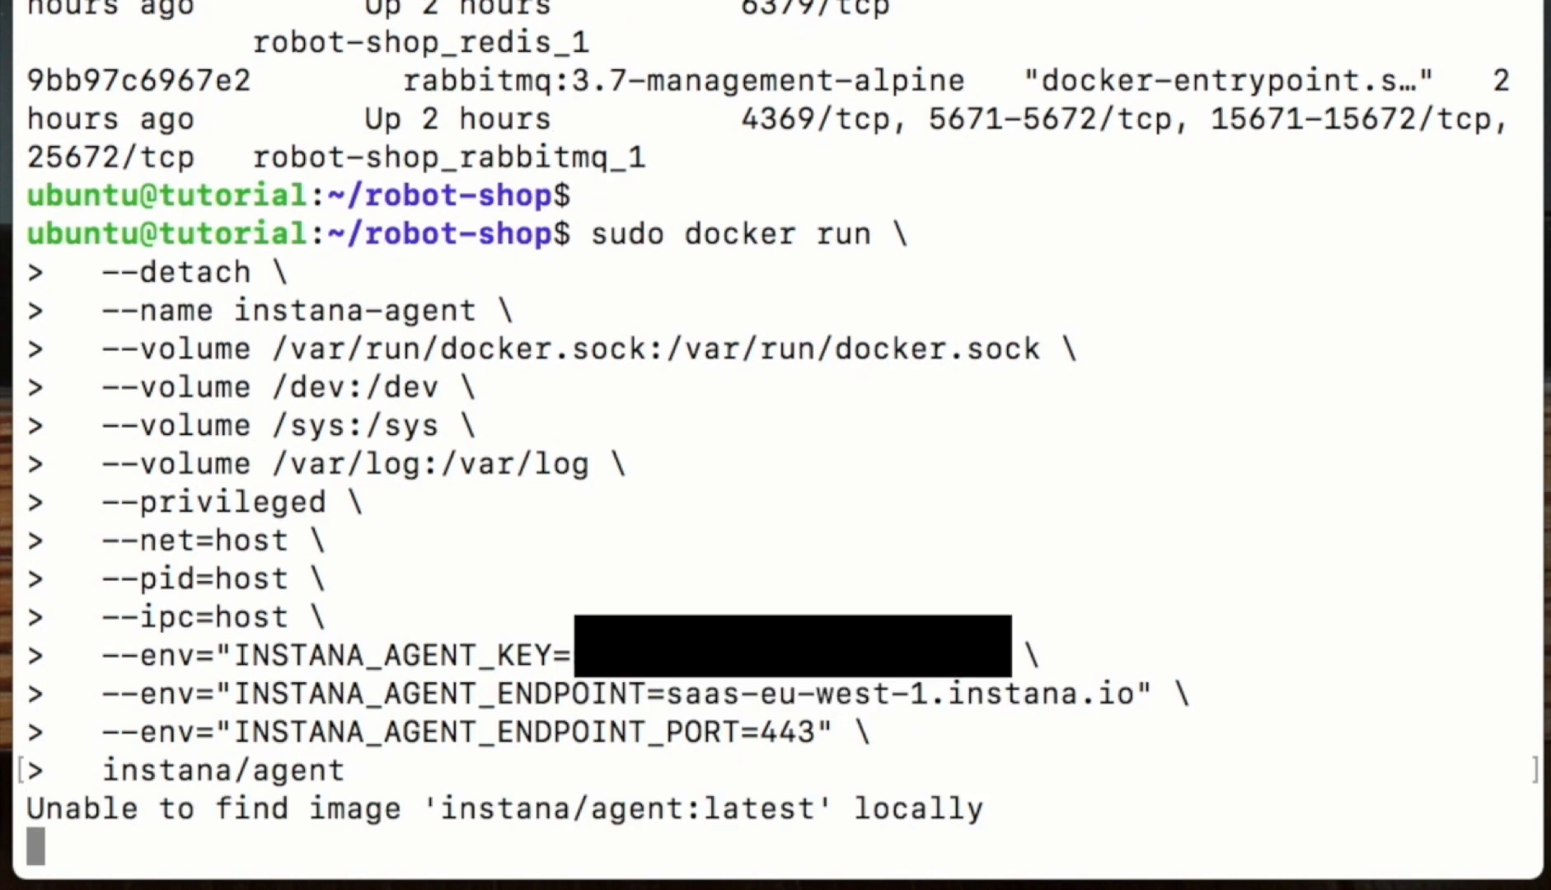
{"action": "scroll", "scroll_direction": "down", "scroll_amount": 3}
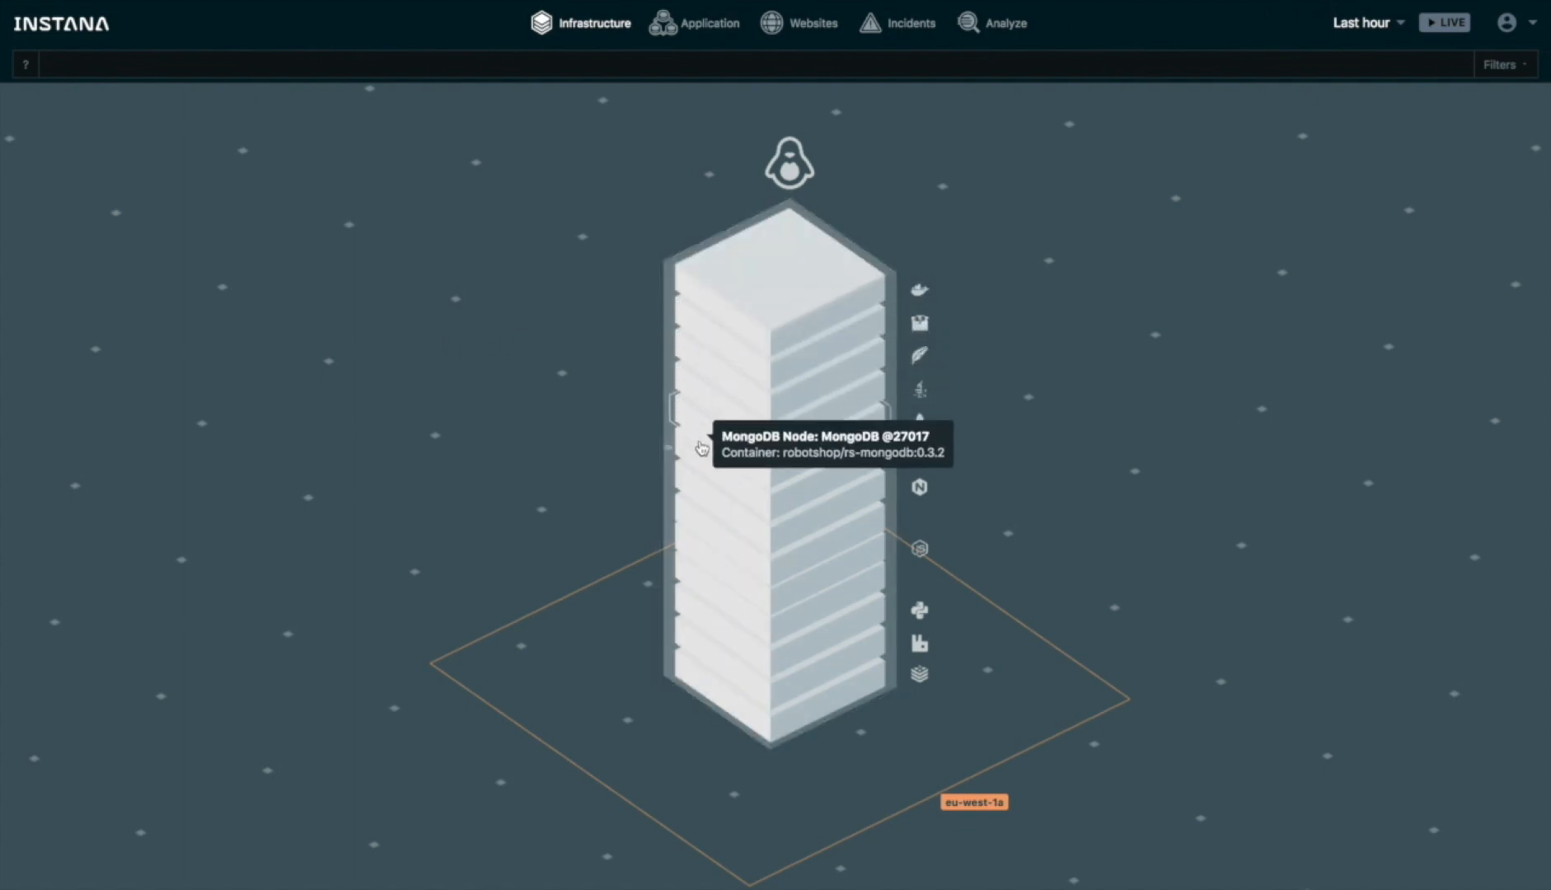
{"action": "mouse_move", "coordinate": [700, 700]}
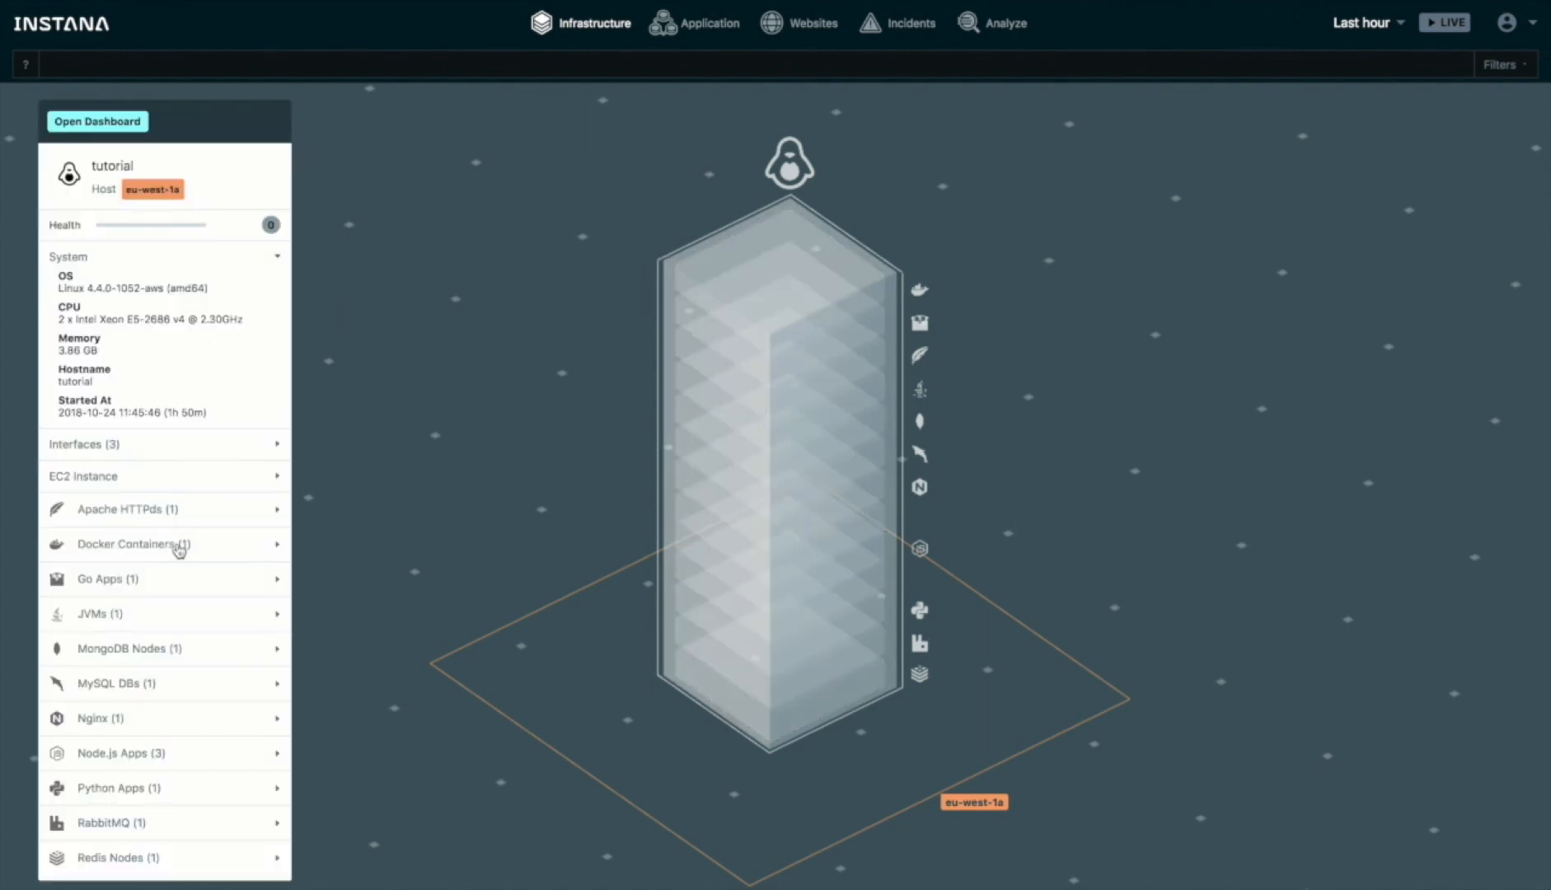
Launch the full dashboard for the discovered 'tutorial' host from the infrastructure map
{"action": "left_click", "coordinate": [97, 120]}
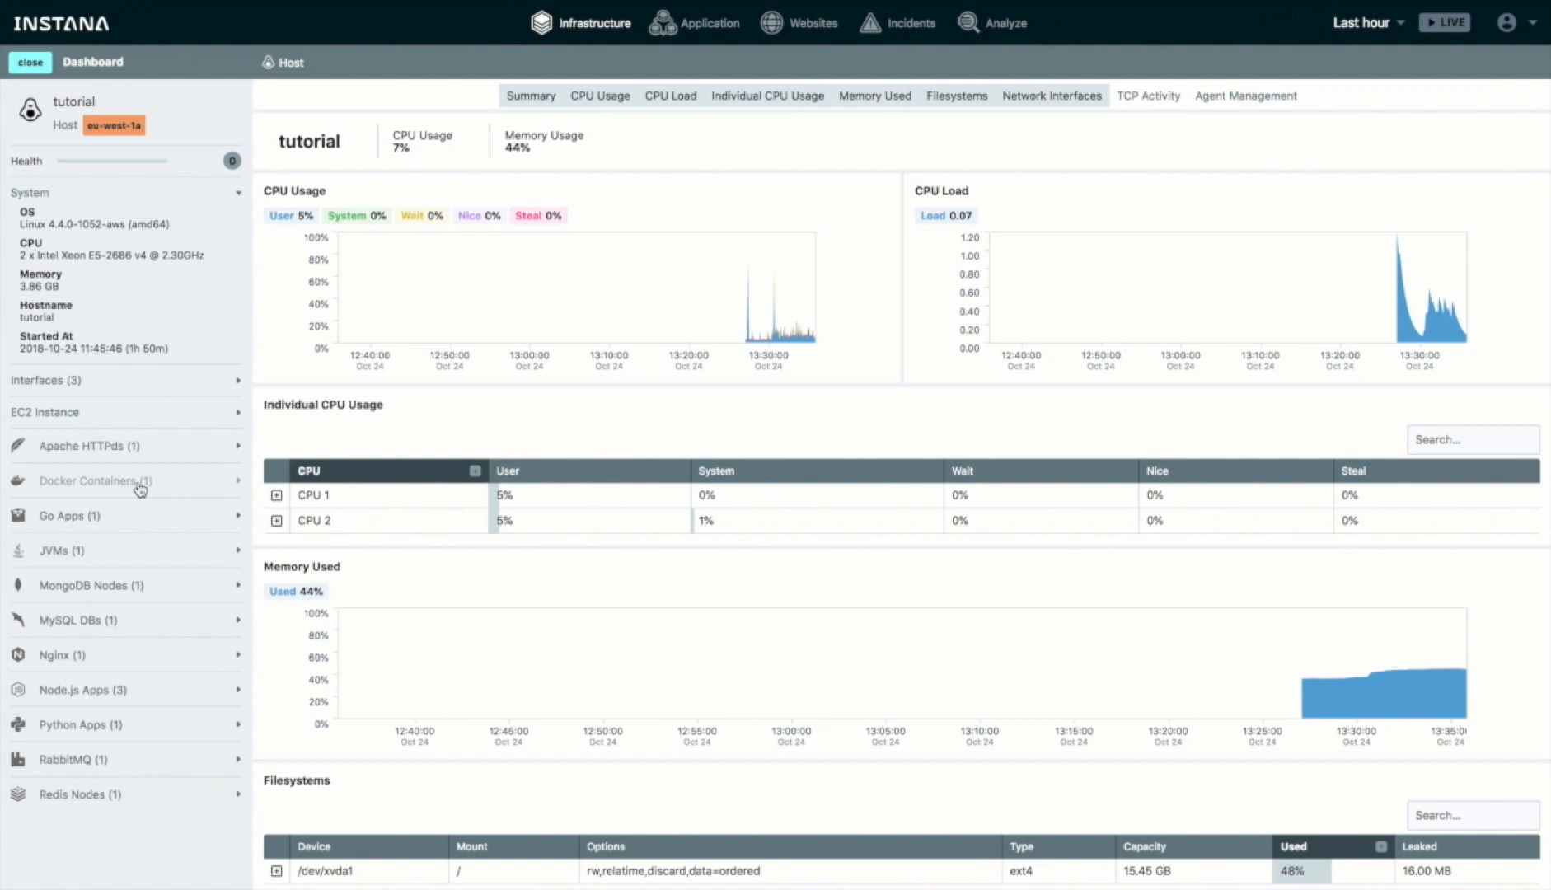
{"action": "mouse_move", "coordinate": [723, 328]}
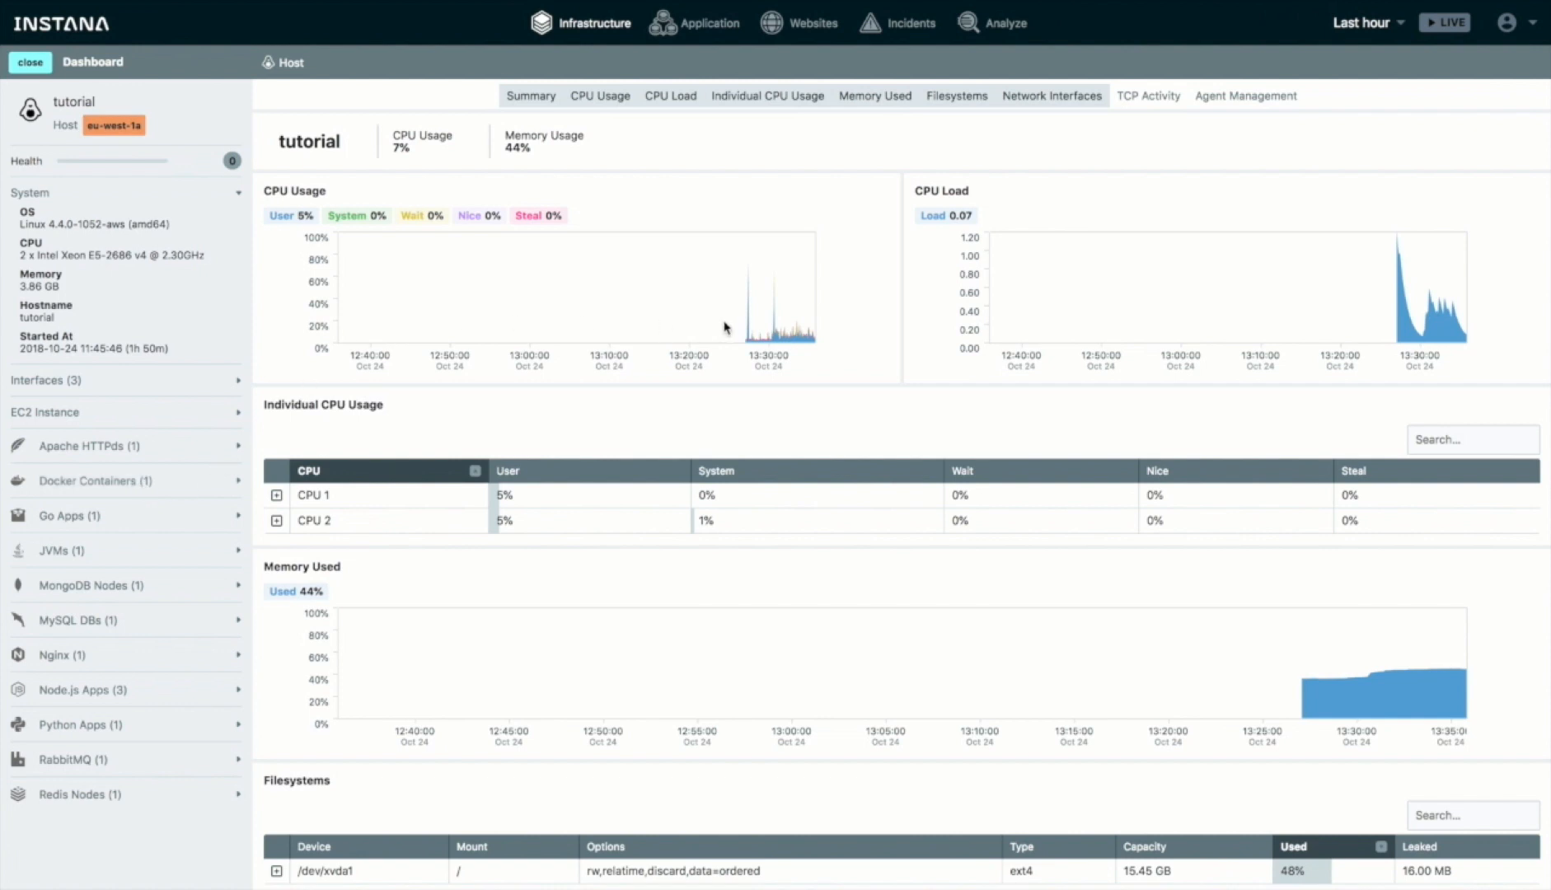
{"action": "mouse_move", "coordinate": [430, 363]}
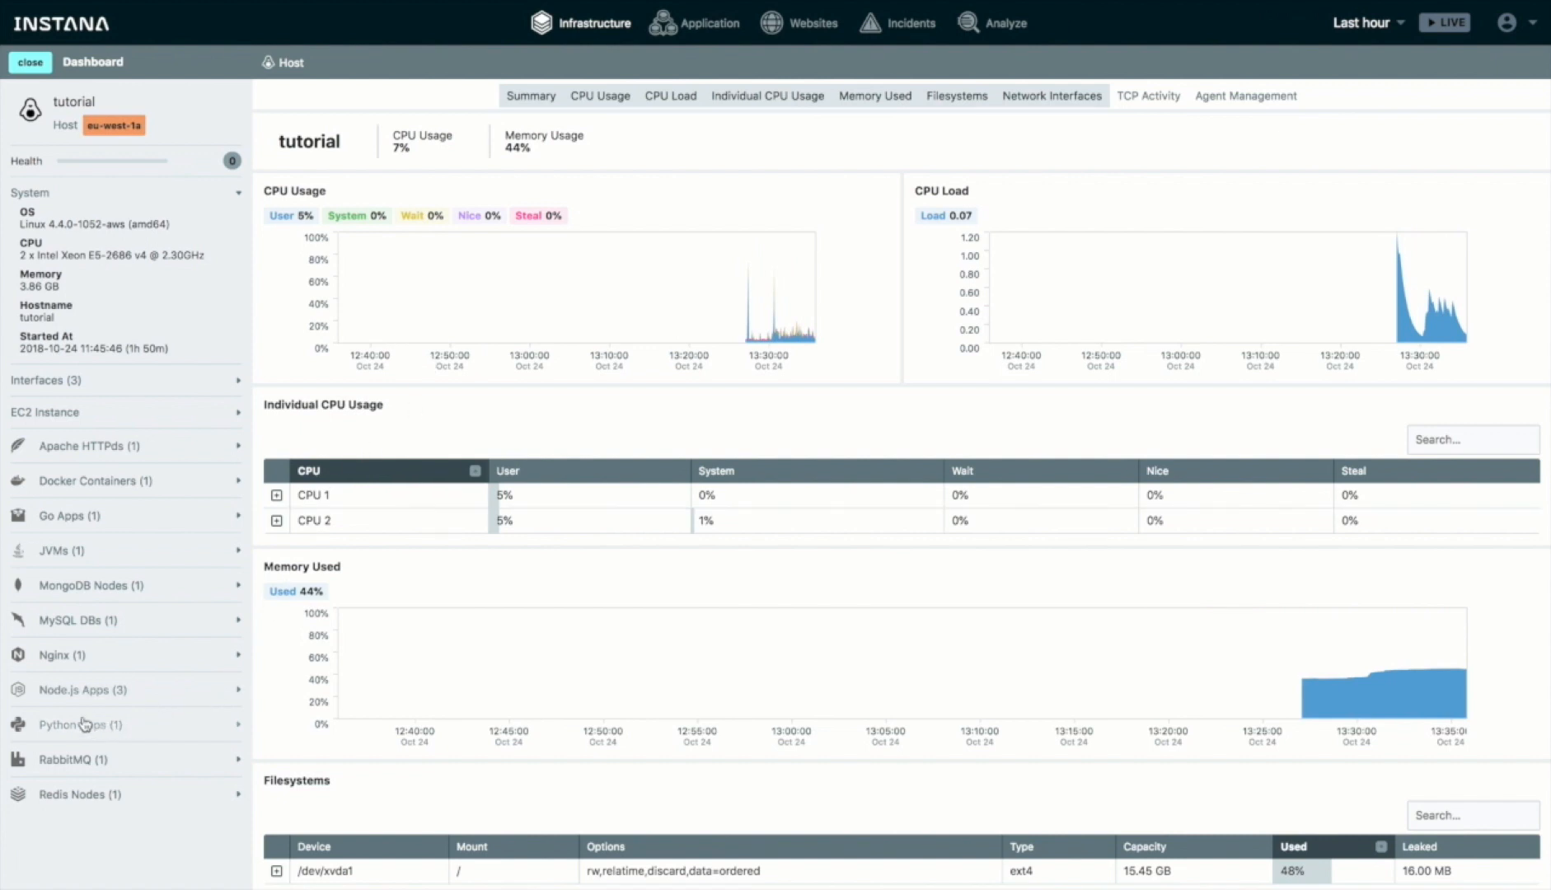
Expand Node.js Apps (3) on the host dashboard to list cart, catalogue and user
{"action": "left_click", "coordinate": [83, 689]}
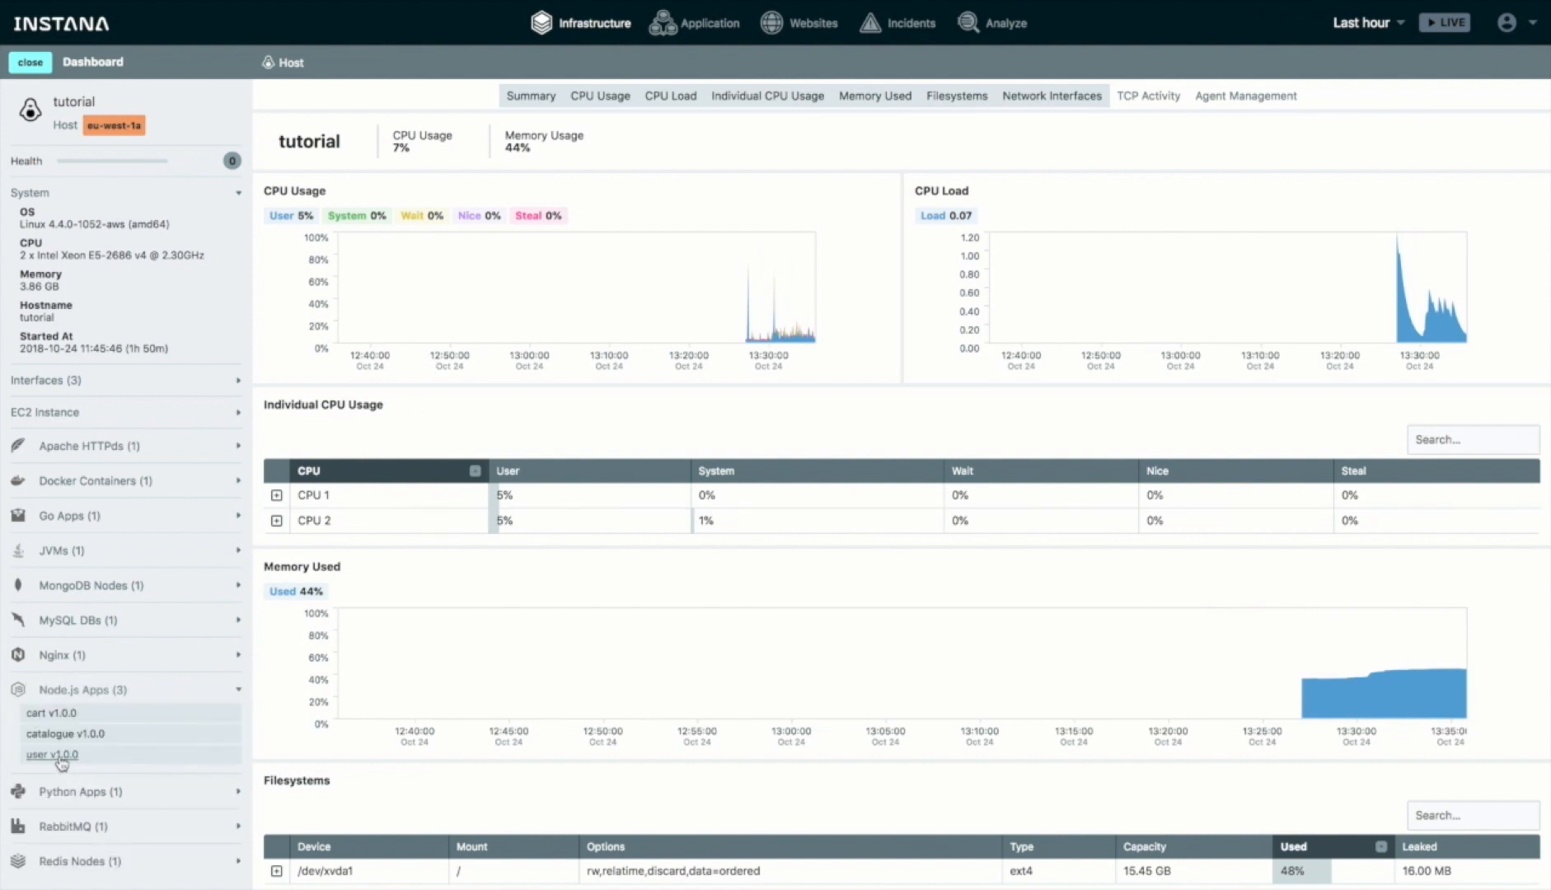
View the user v1.0.0 Node.js app's metrics, then its rs-user service summary via Services
{"action": "left_click", "coordinate": [51, 755]}
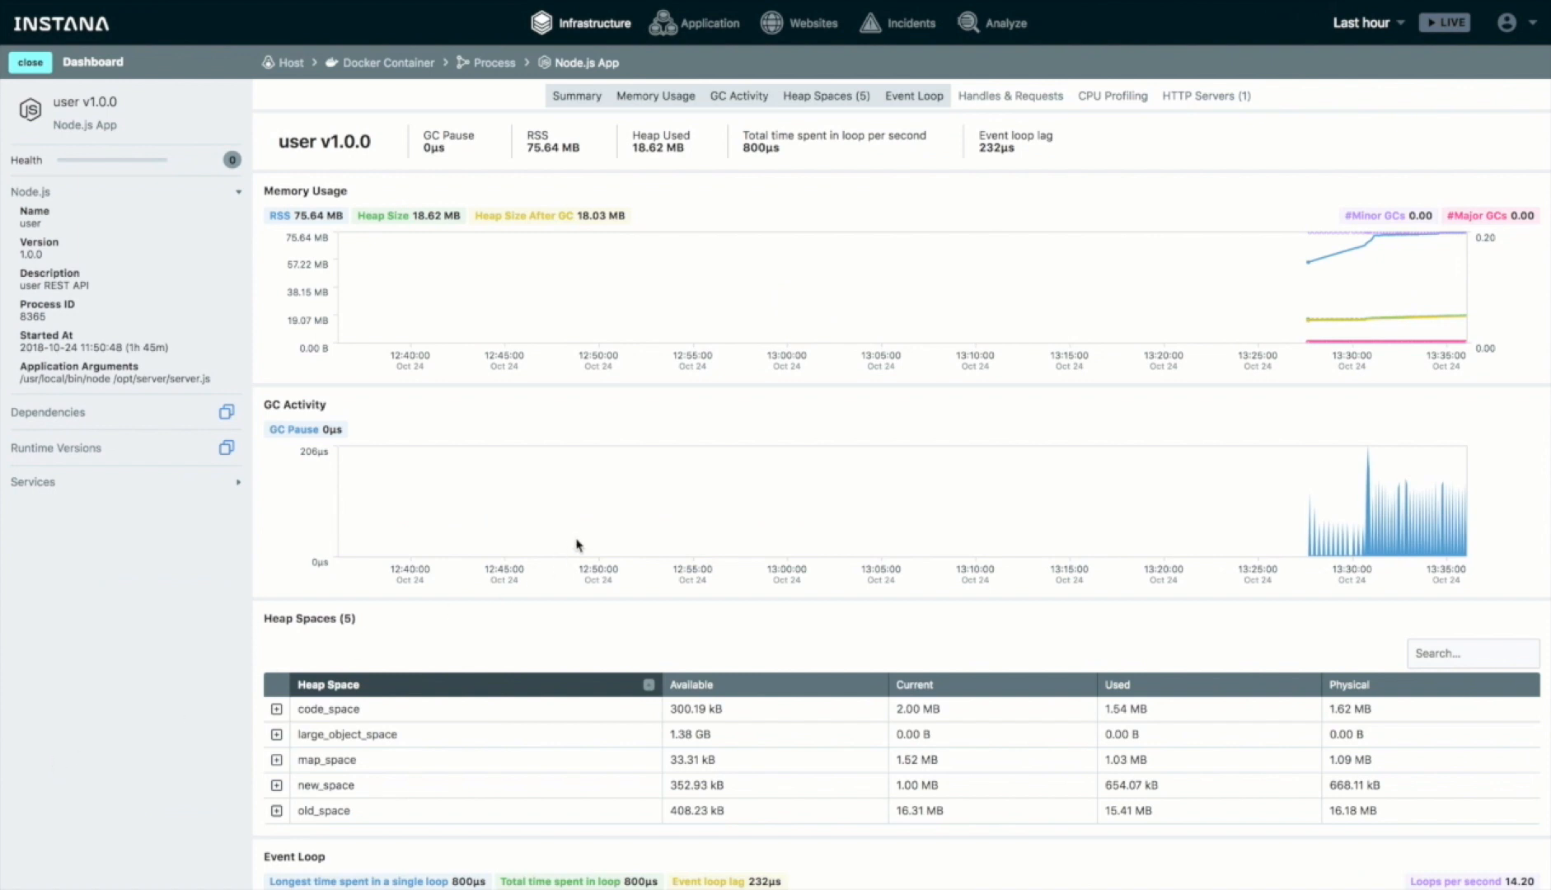
{"action": "mouse_move", "coordinate": [578, 540]}
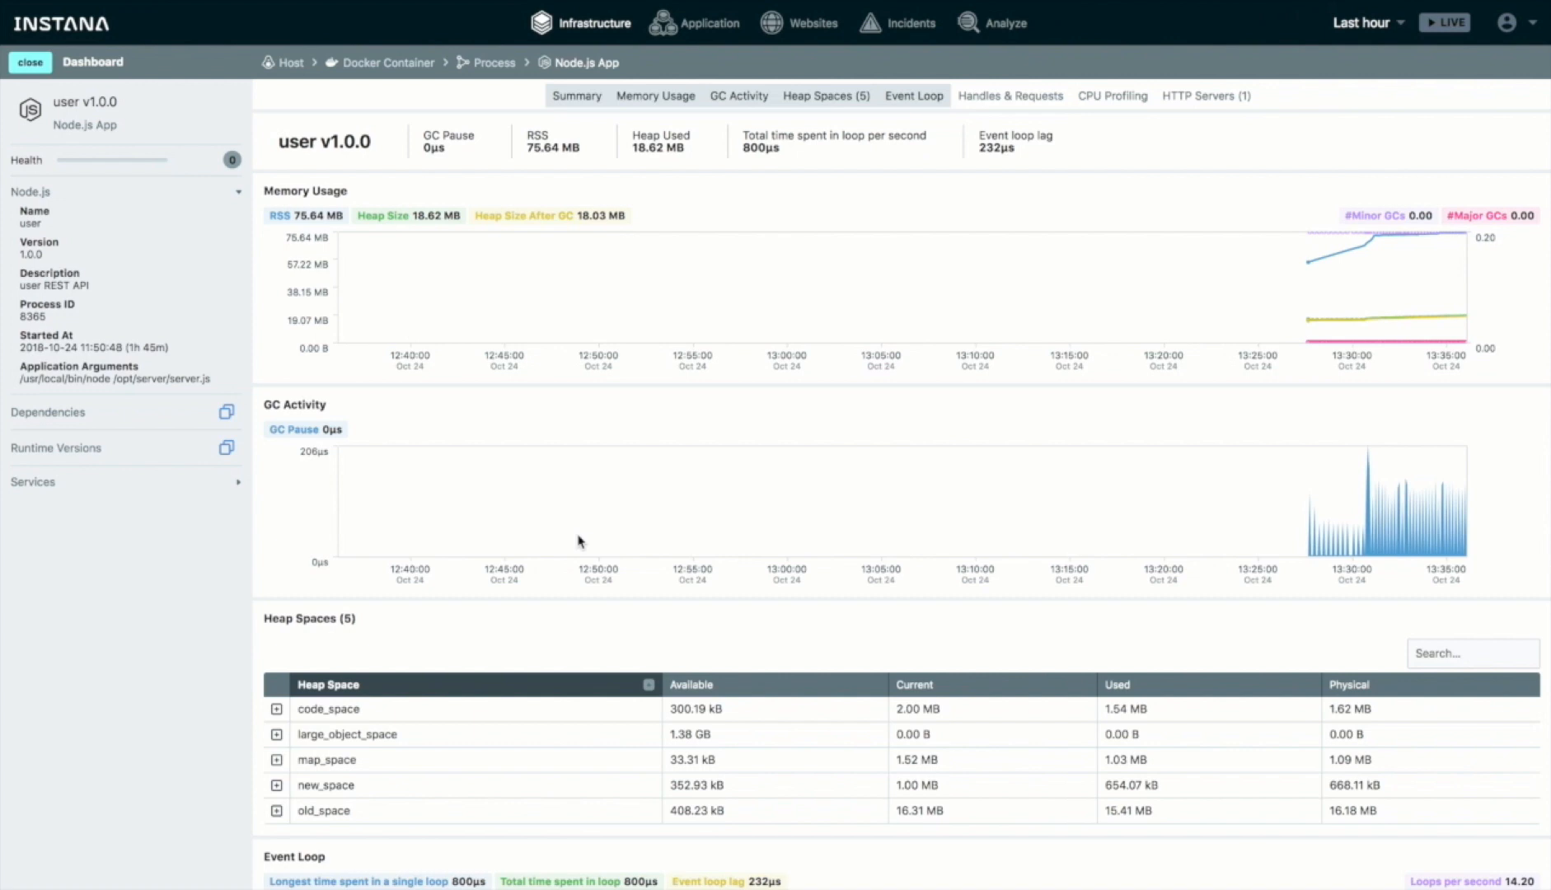
{"action": "mouse_move", "coordinate": [555, 175]}
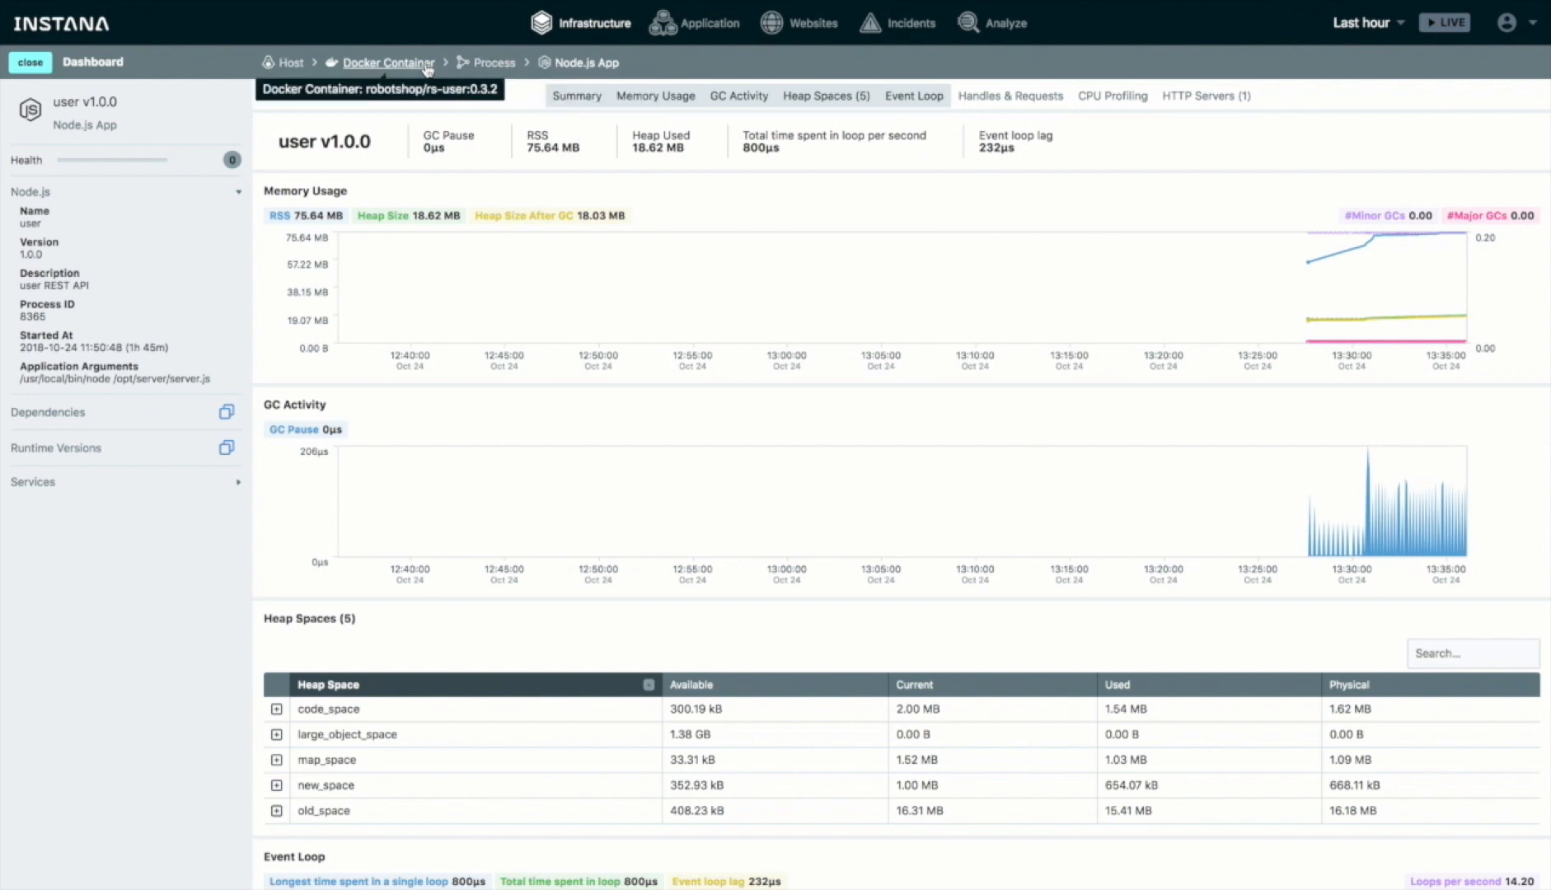
{"action": "mouse_move", "coordinate": [585, 62]}
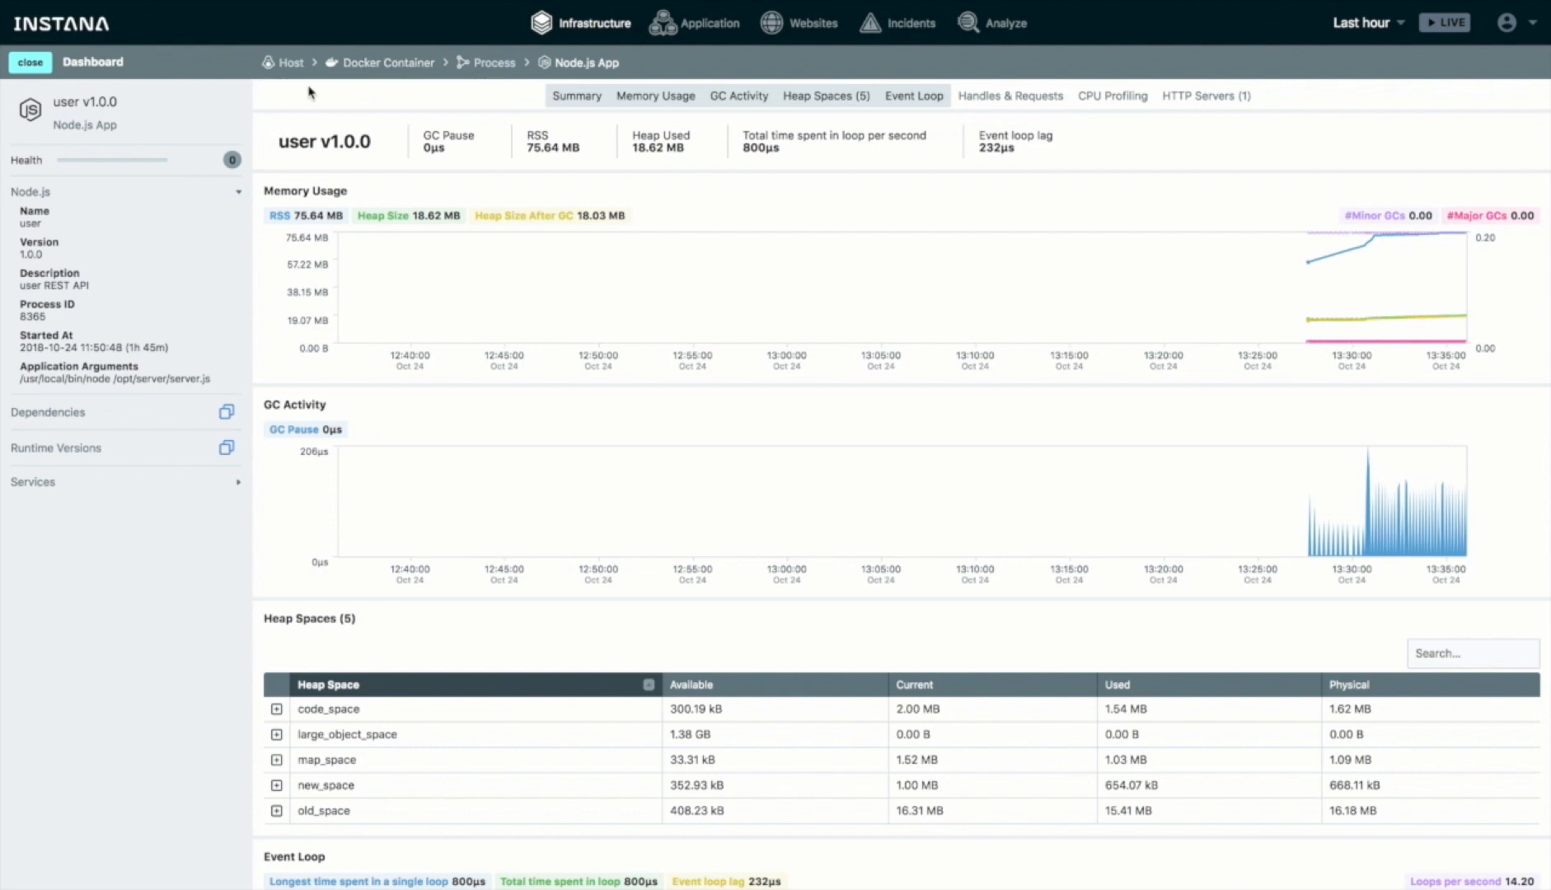
{"action": "mouse_move", "coordinate": [114, 481]}
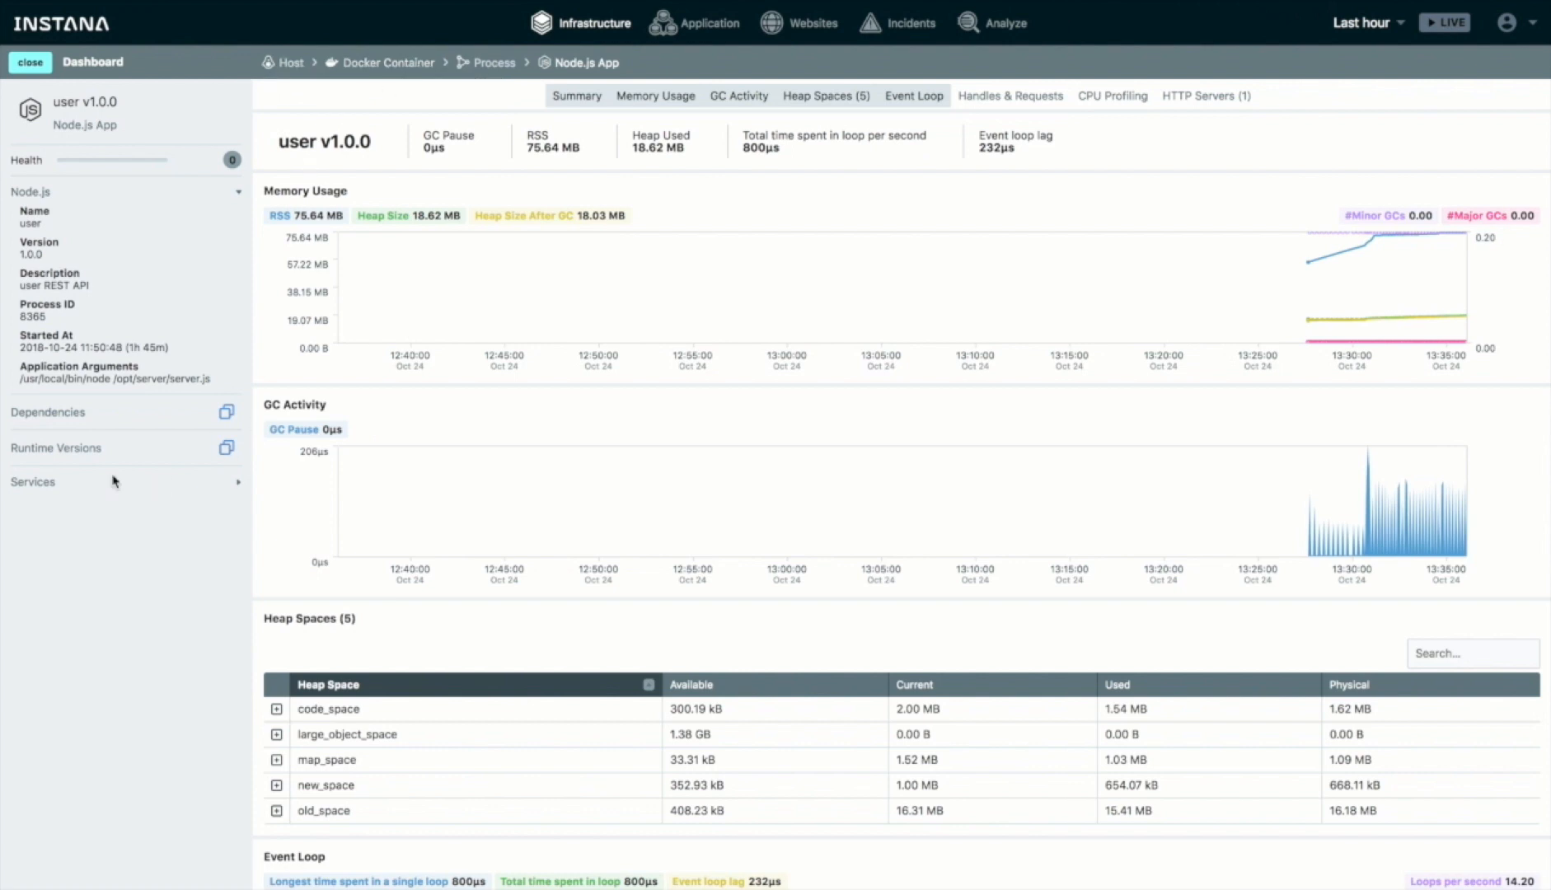
{"action": "left_click", "coordinate": [33, 481]}
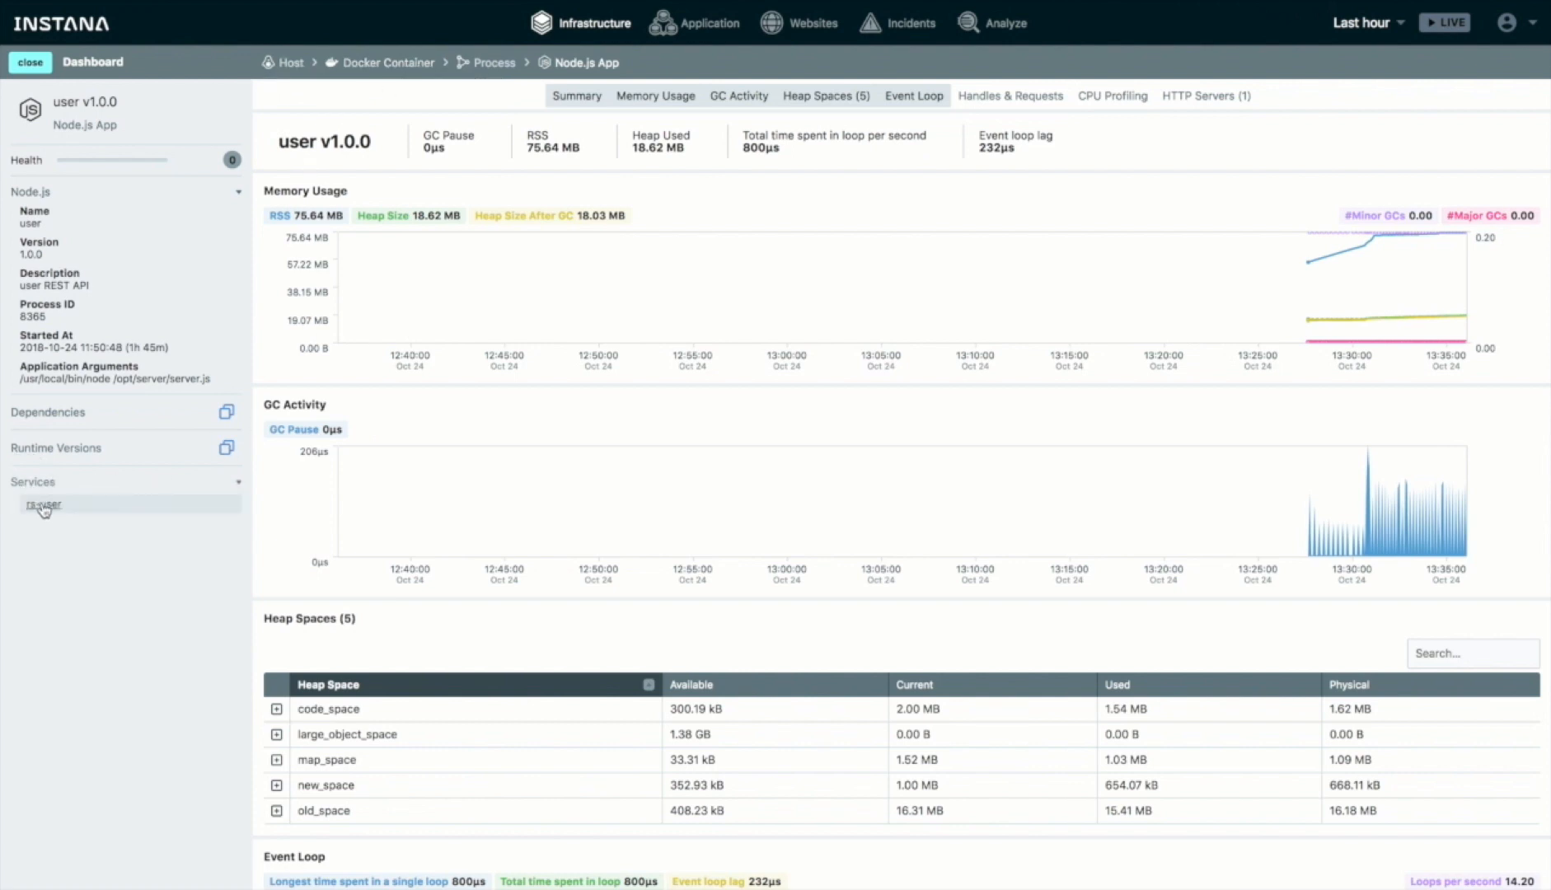
{"action": "left_click", "coordinate": [43, 506]}
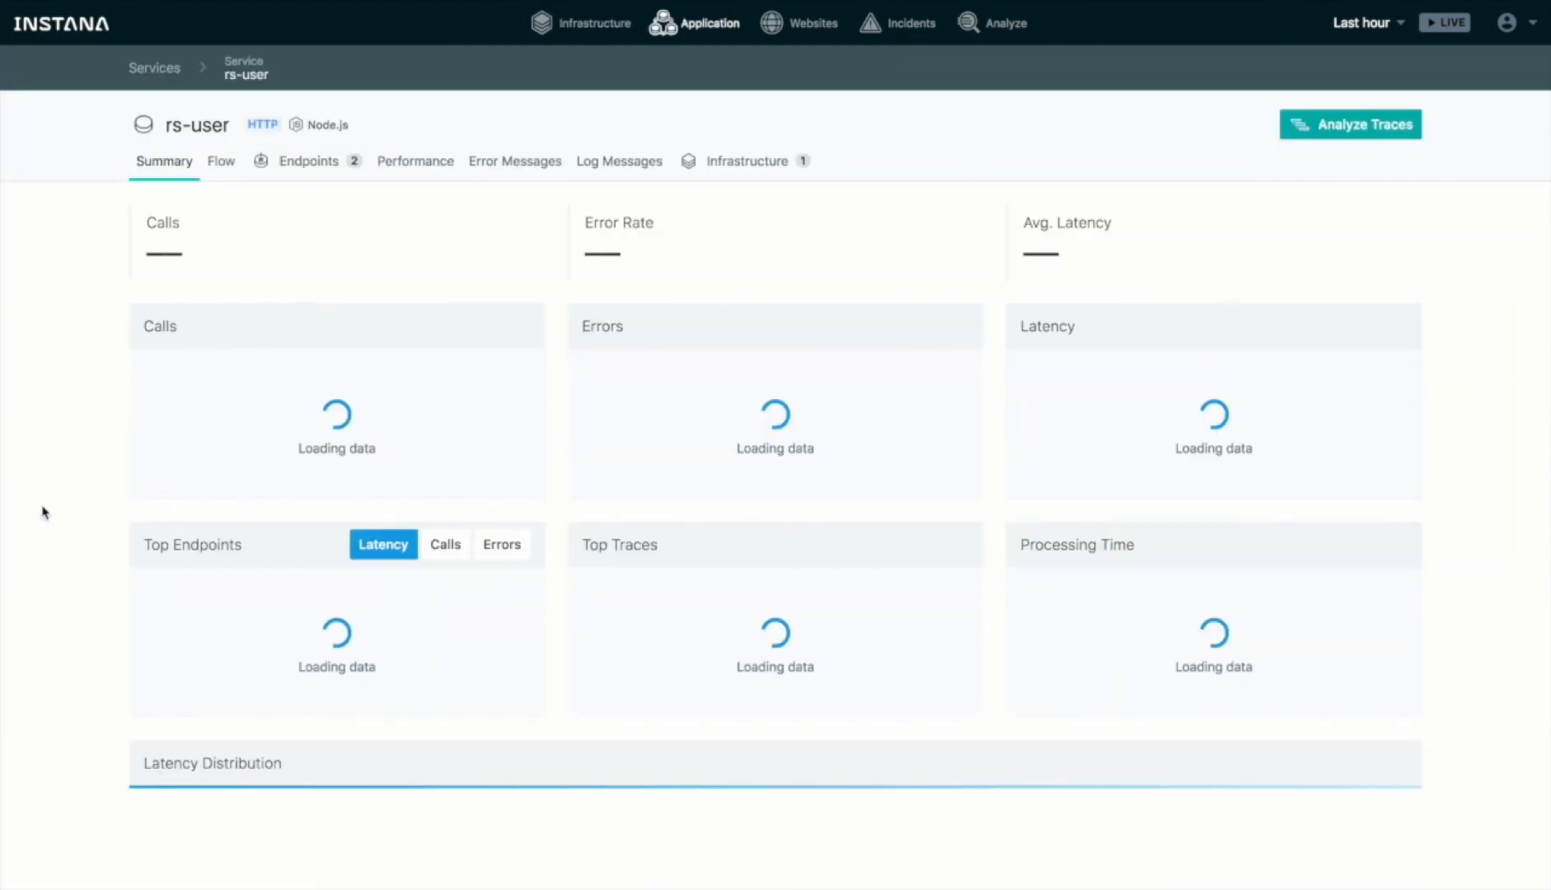